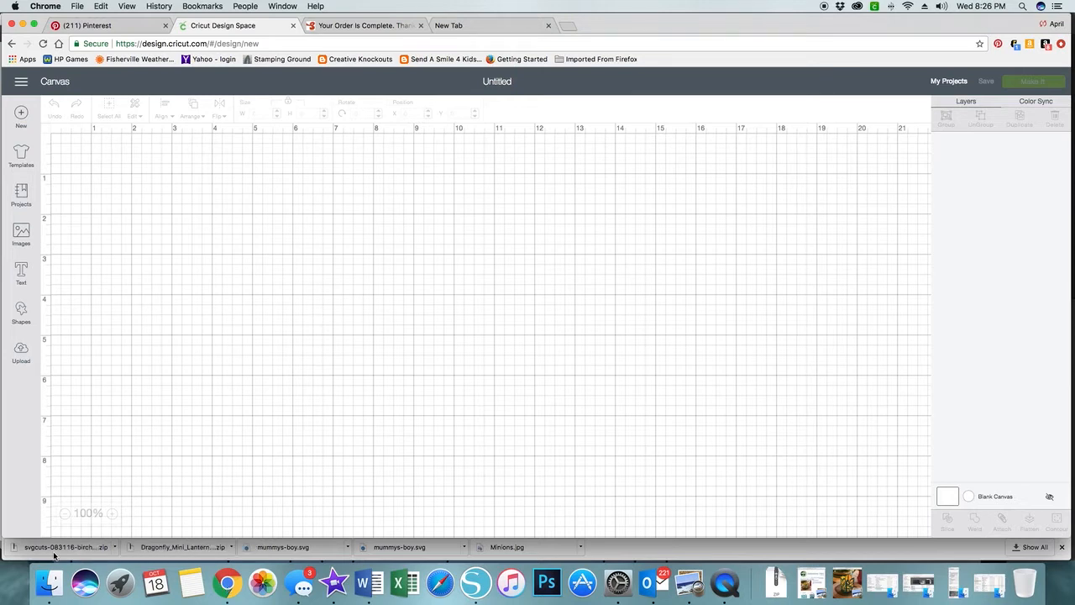
{"action": "mouse_move", "coordinate": [66, 546]}
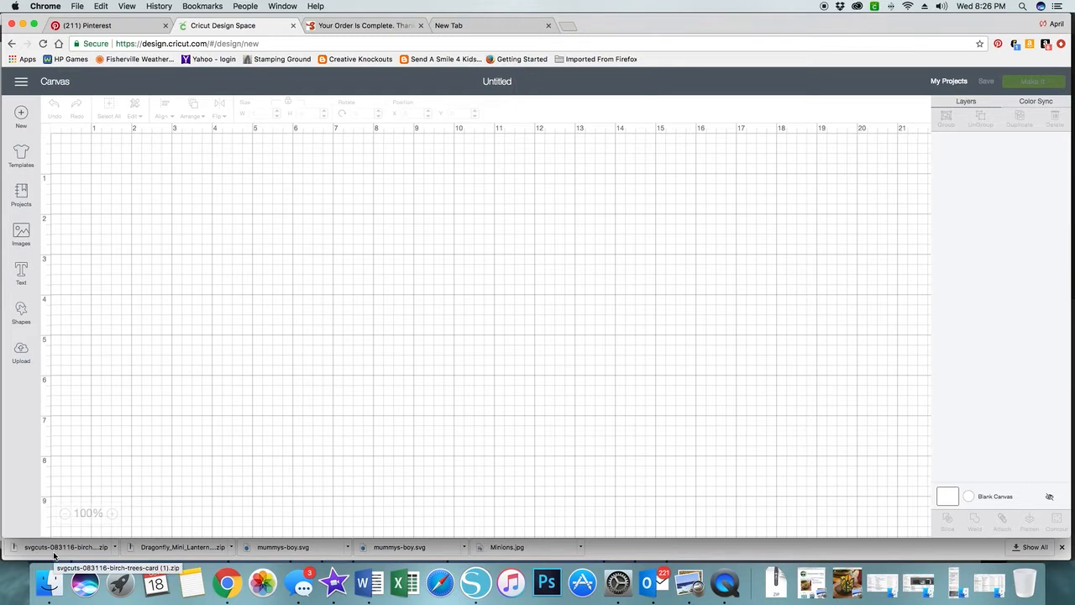
{"action": "mouse_move", "coordinate": [67, 551]}
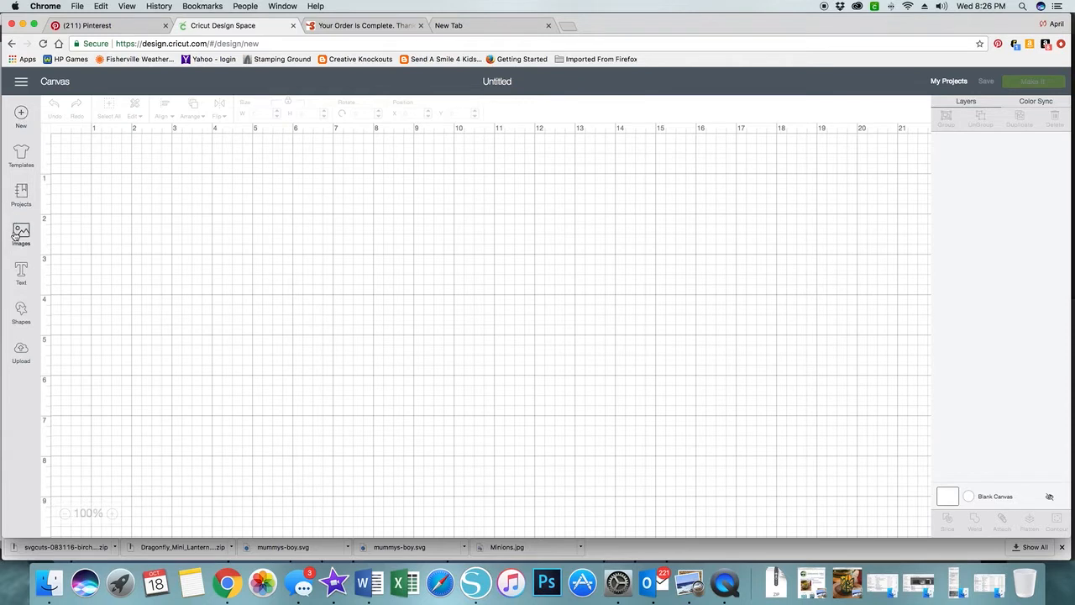
- Filter the image library to uploaded images matching 'Jack' and pick the yellow circle and jack-o-lantern bag
{"action": "left_click", "coordinate": [21, 235]}
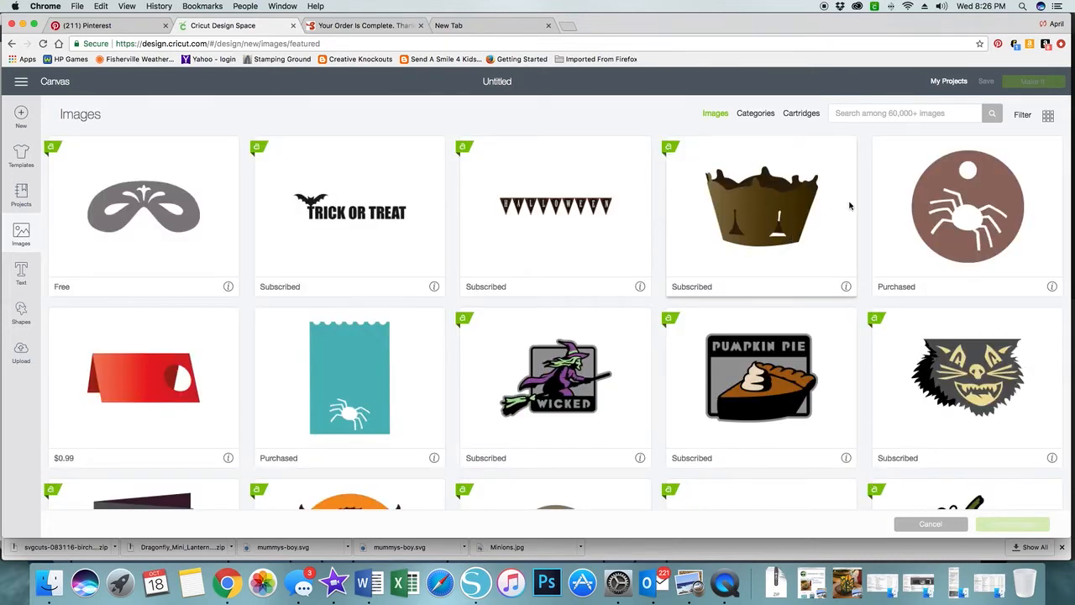
{"action": "left_click", "coordinate": [1022, 114]}
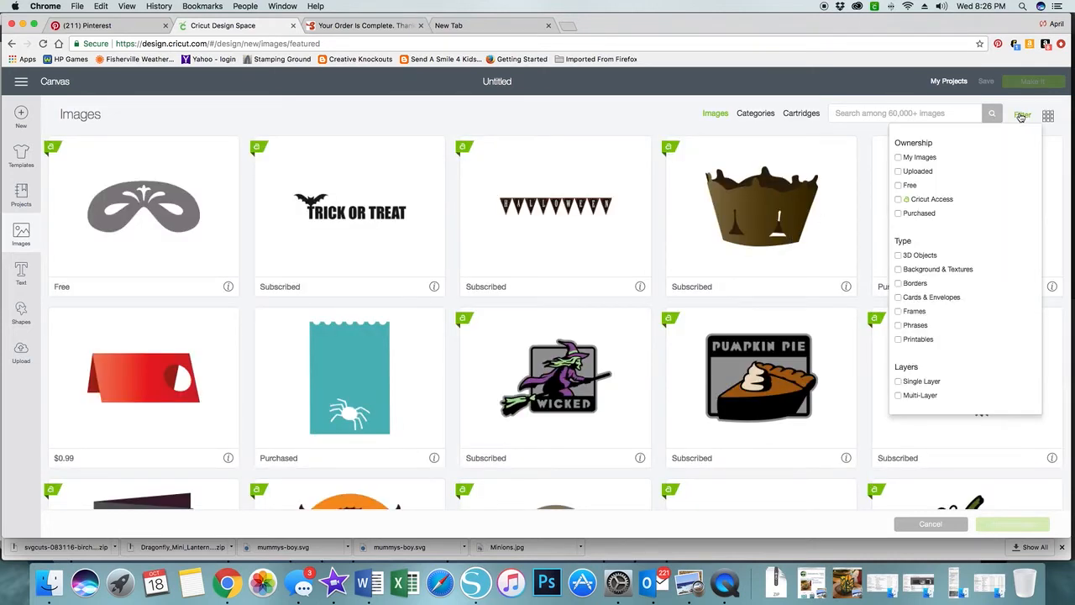
{"action": "left_click", "coordinate": [898, 170]}
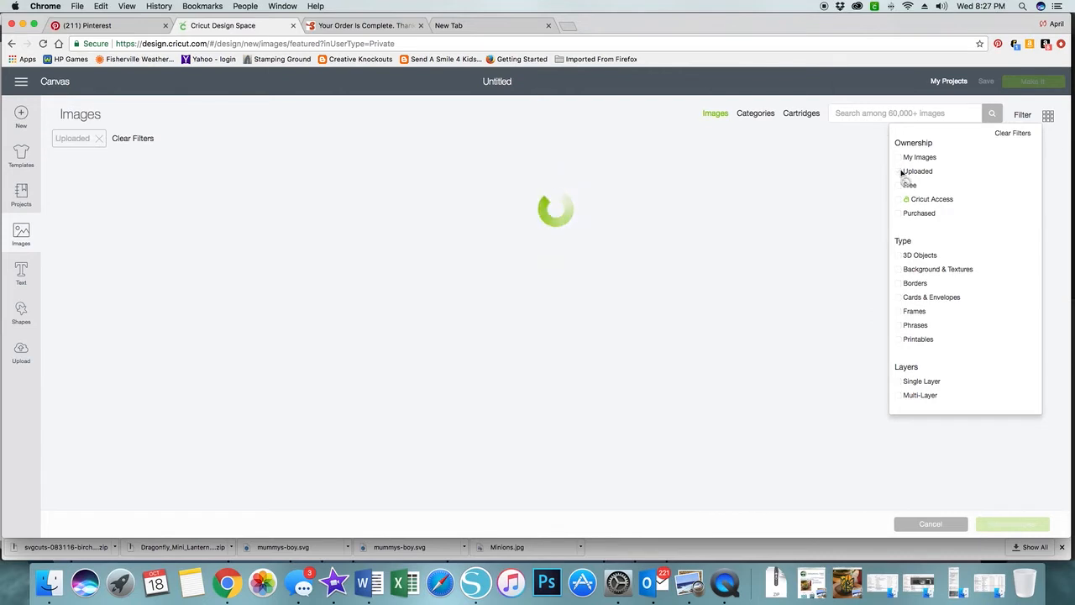
{"action": "left_click", "coordinate": [898, 171]}
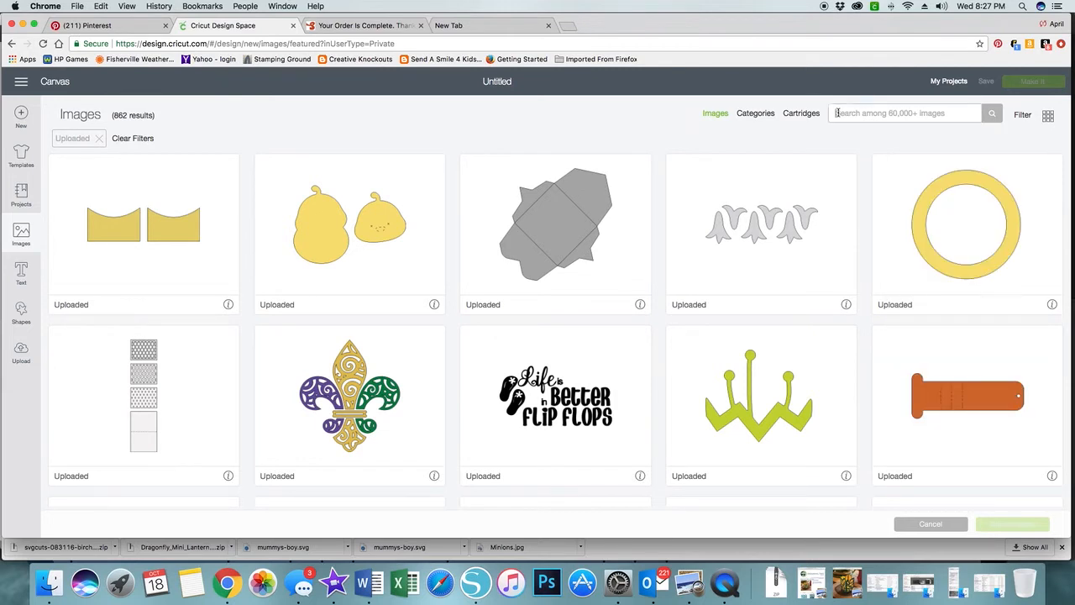
{"action": "type", "text": "Jack"}
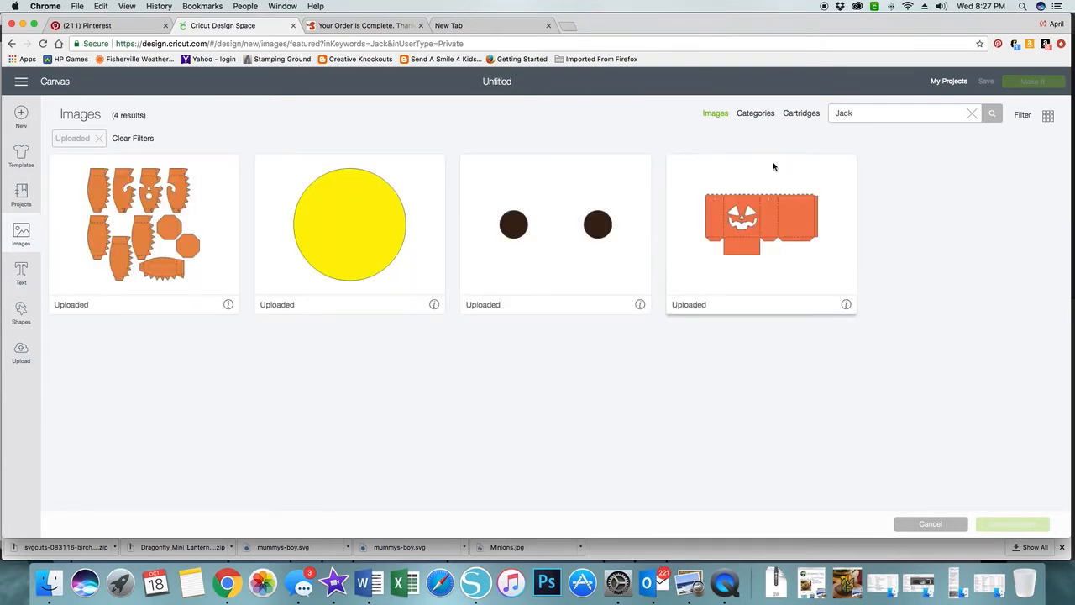
{"action": "mouse_move", "coordinate": [330, 226]}
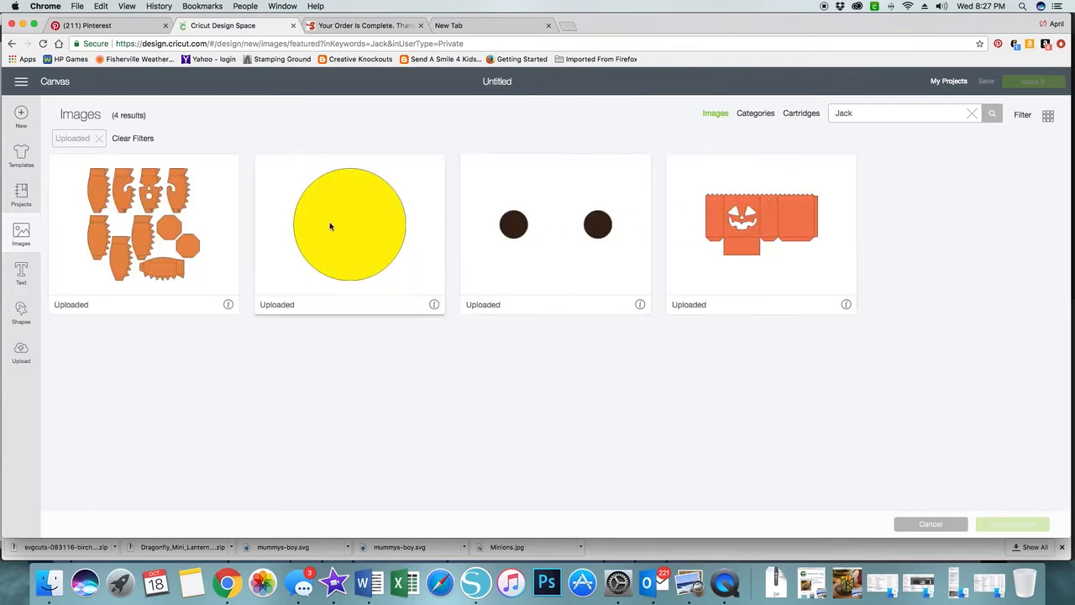
{"action": "left_click", "coordinate": [554, 225]}
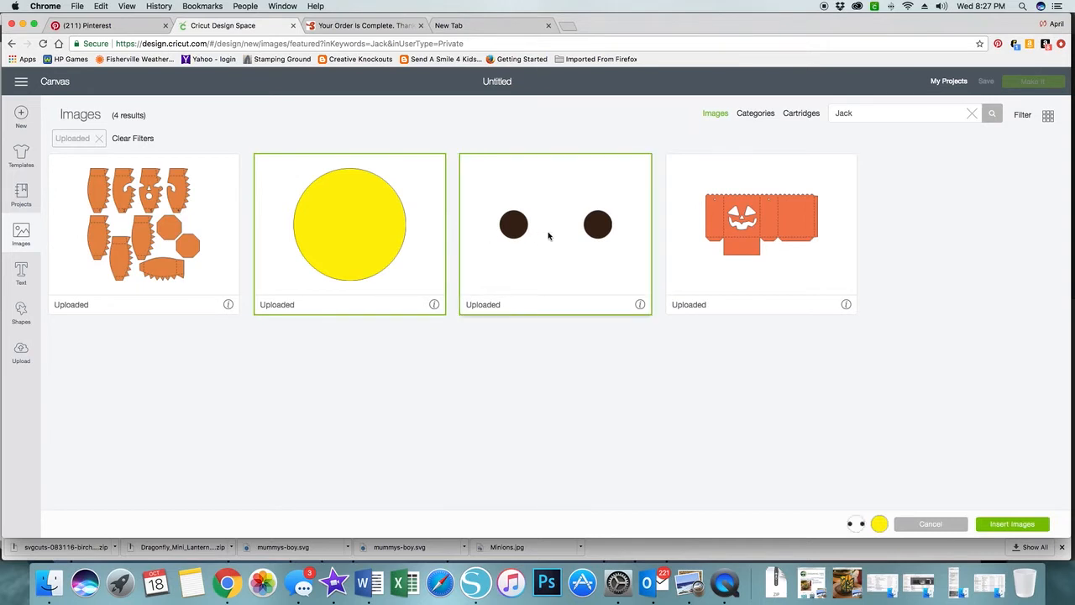
{"action": "left_click", "coordinate": [760, 234]}
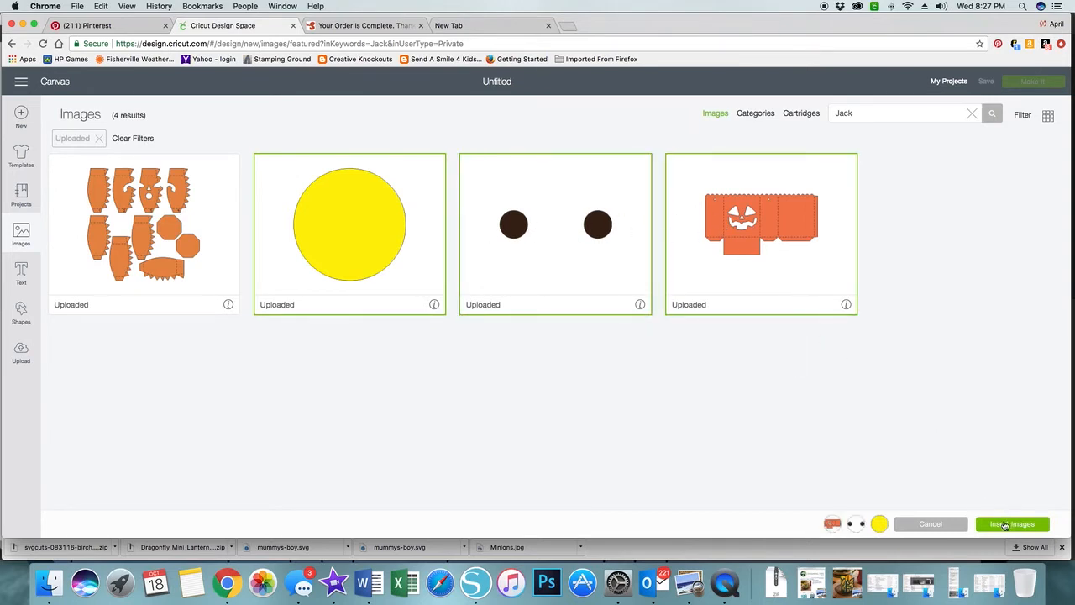
- Insert the picked pumpkin images onto the canvas and send the design to mat preparation
{"action": "left_click", "coordinate": [1012, 523]}
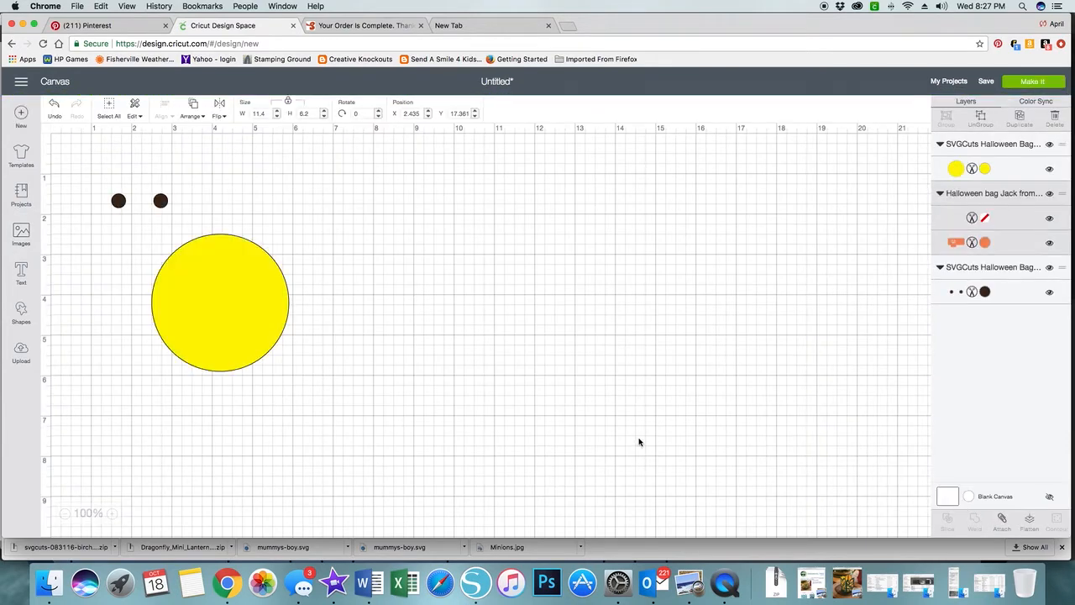
{"action": "mouse_move", "coordinate": [508, 399]}
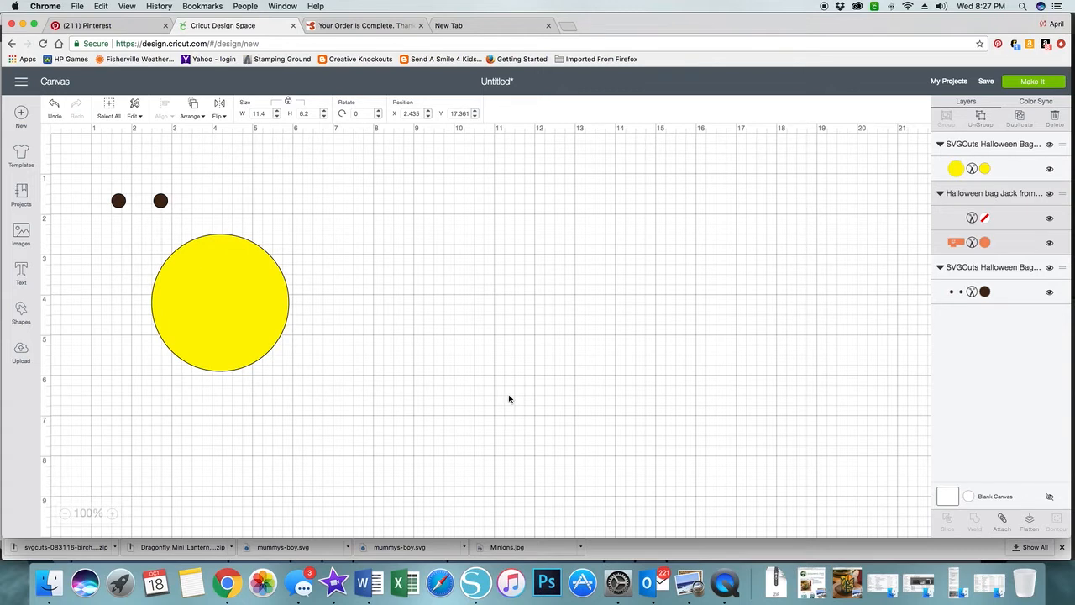
{"action": "scroll", "scroll_direction": "down", "scroll_amount": 3}
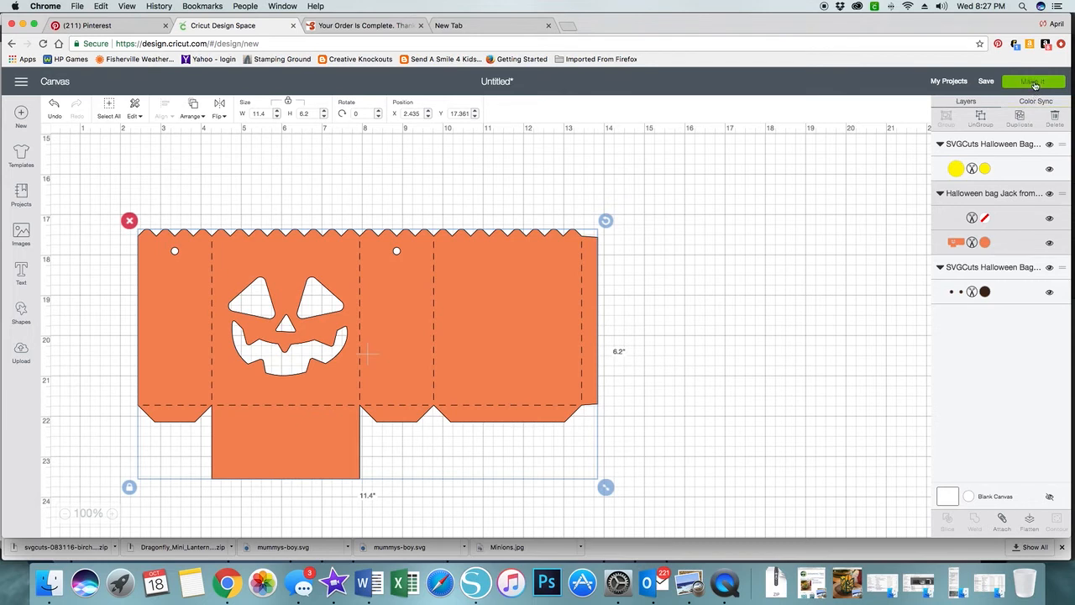
{"action": "left_click", "coordinate": [1033, 81]}
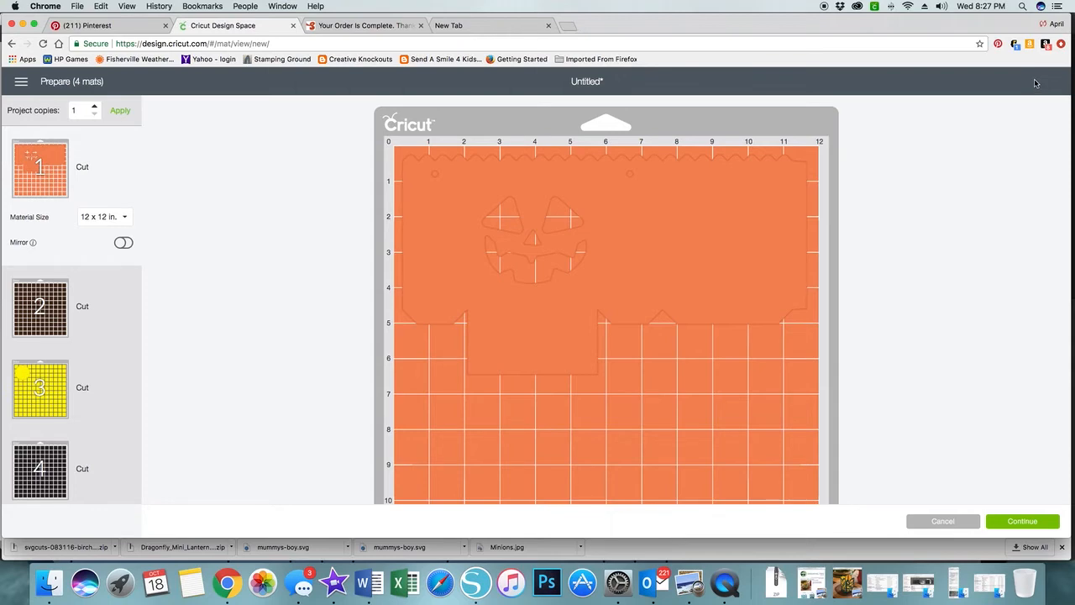
- Re-prepare the mats, inspect mat 4's separated score lines, and return to the canvas
{"action": "left_click", "coordinate": [943, 521]}
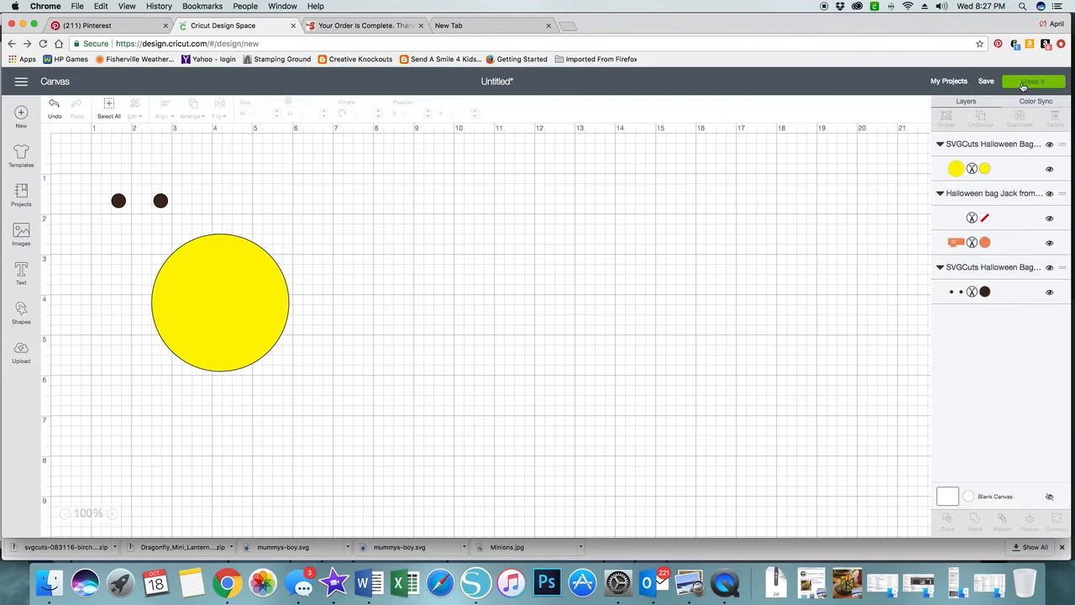
{"action": "left_click", "coordinate": [1032, 81]}
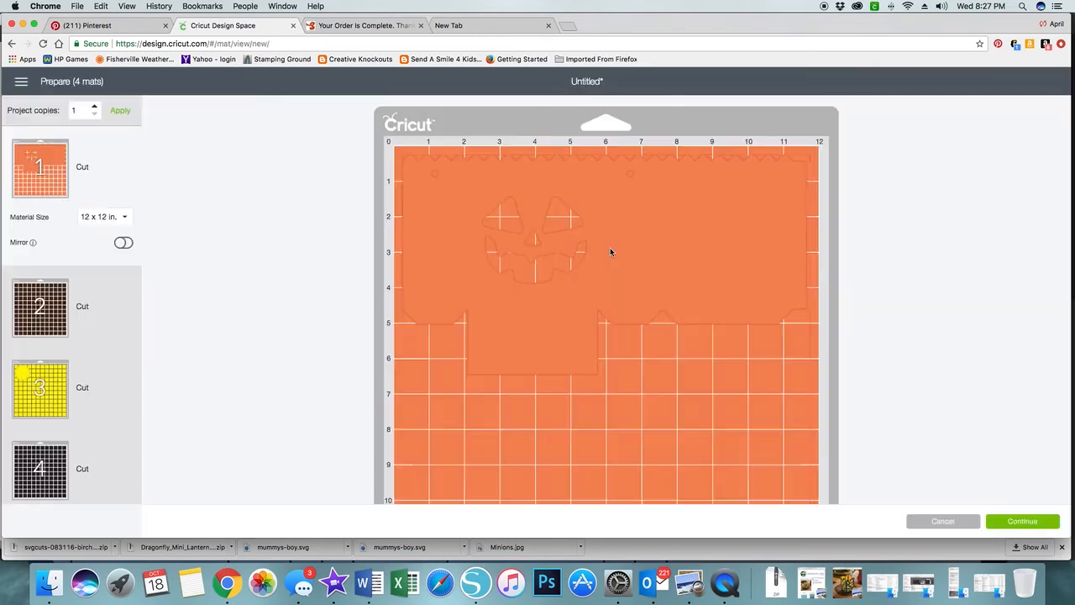
{"action": "mouse_move", "coordinate": [626, 249]}
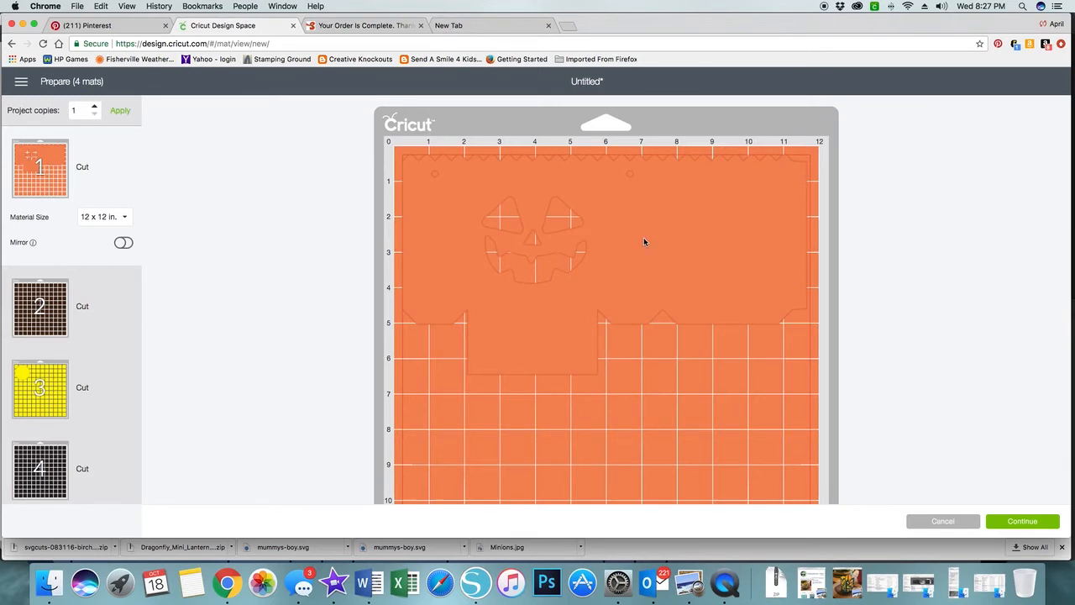
{"action": "mouse_move", "coordinate": [179, 356]}
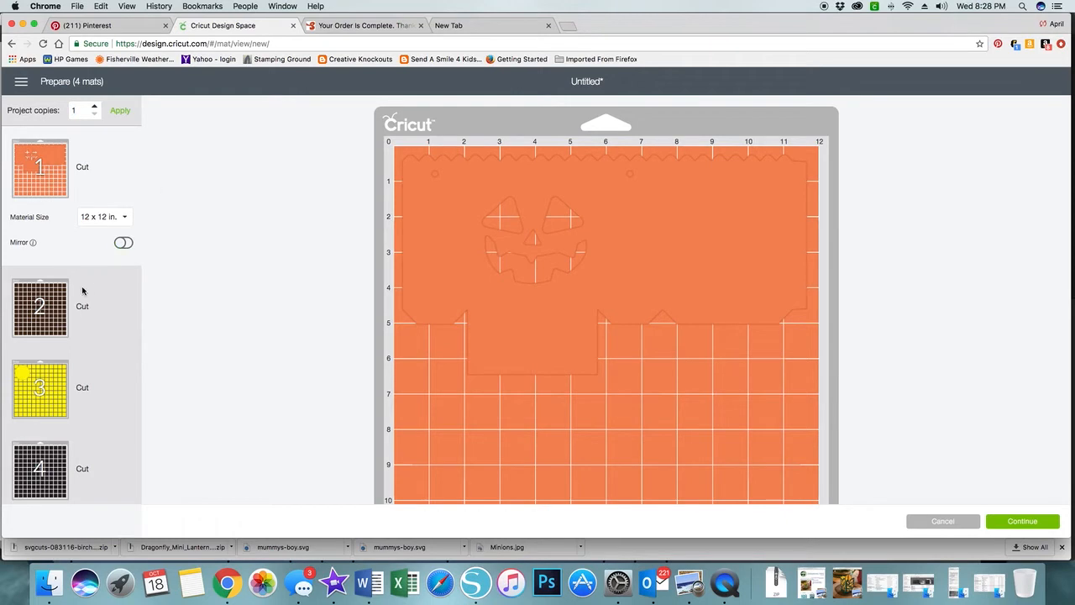
{"action": "left_click", "coordinate": [40, 249]}
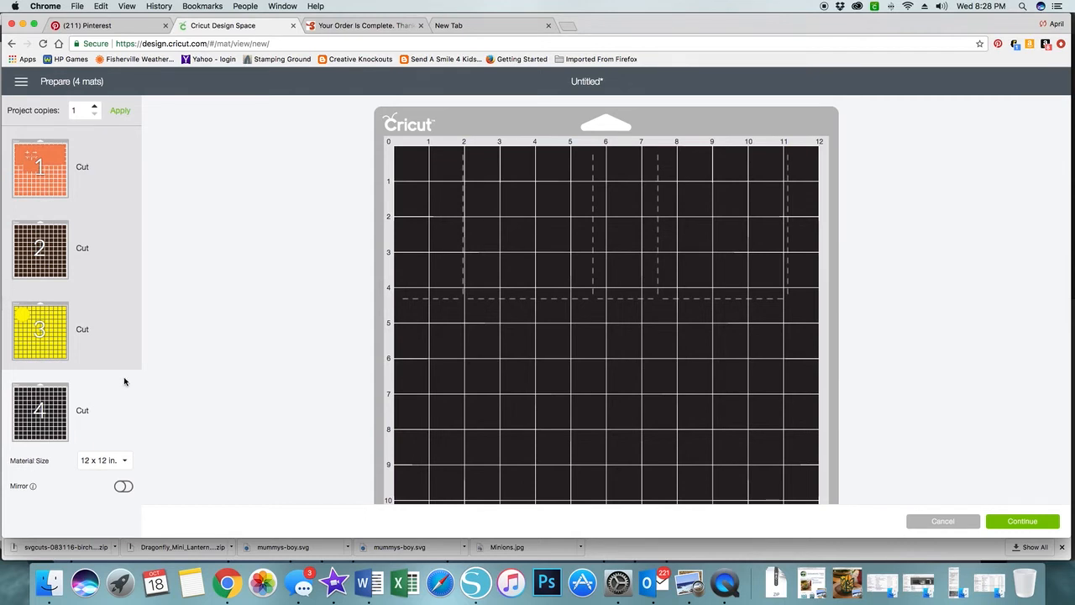
{"action": "mouse_move", "coordinate": [685, 475]}
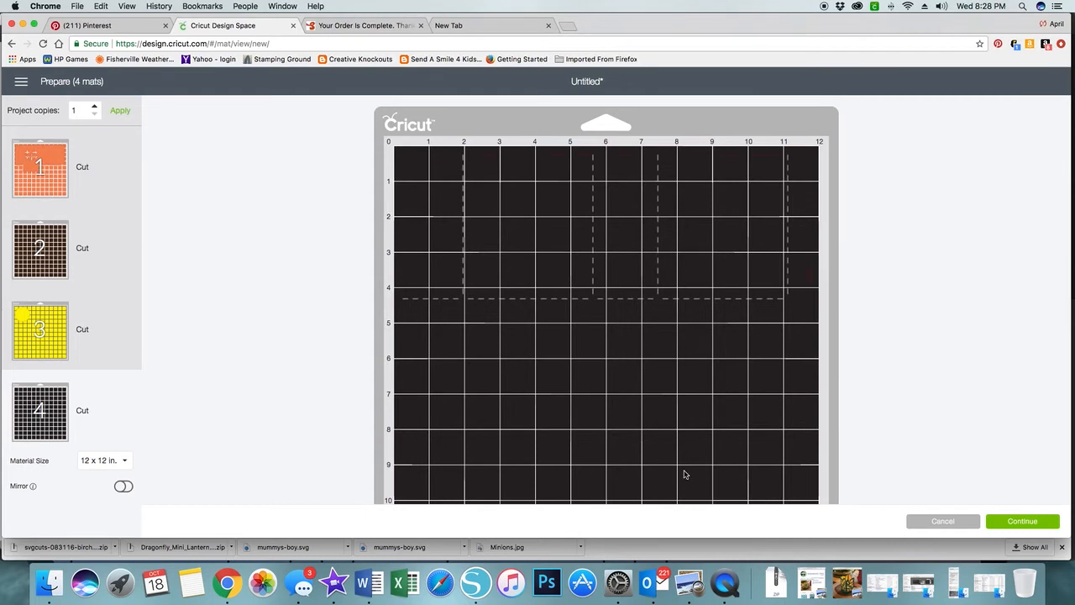
{"action": "mouse_move", "coordinate": [893, 356]}
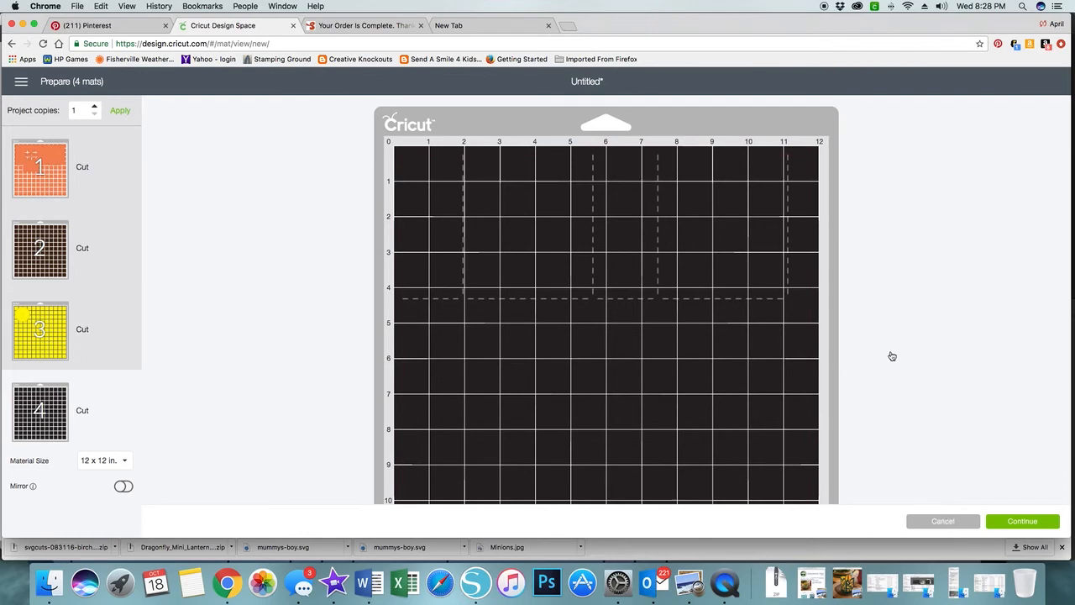
{"action": "left_click", "coordinate": [943, 521]}
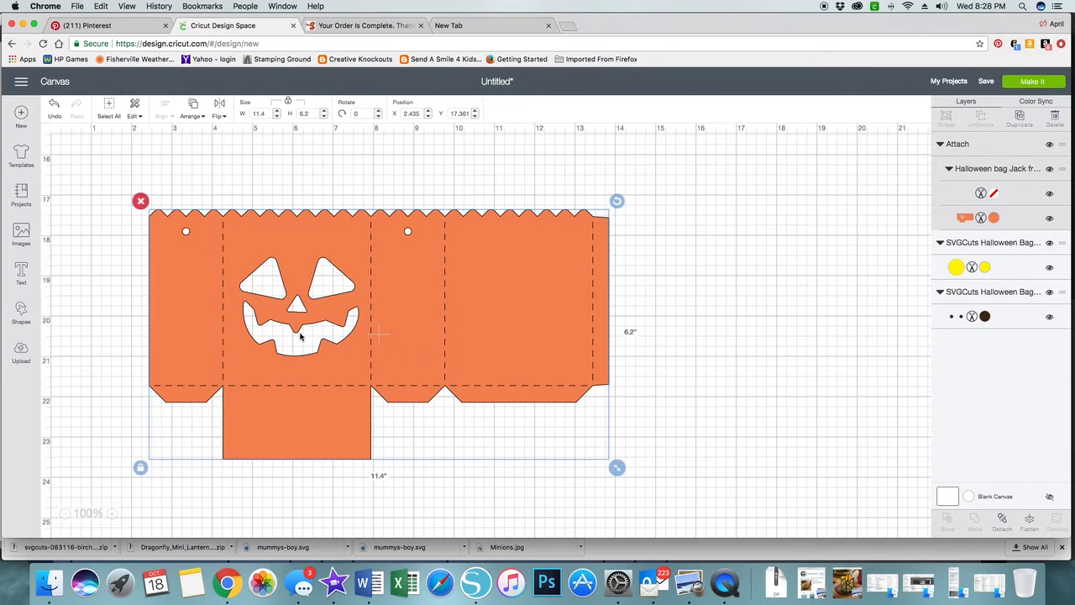
{"action": "mouse_move", "coordinate": [519, 330]}
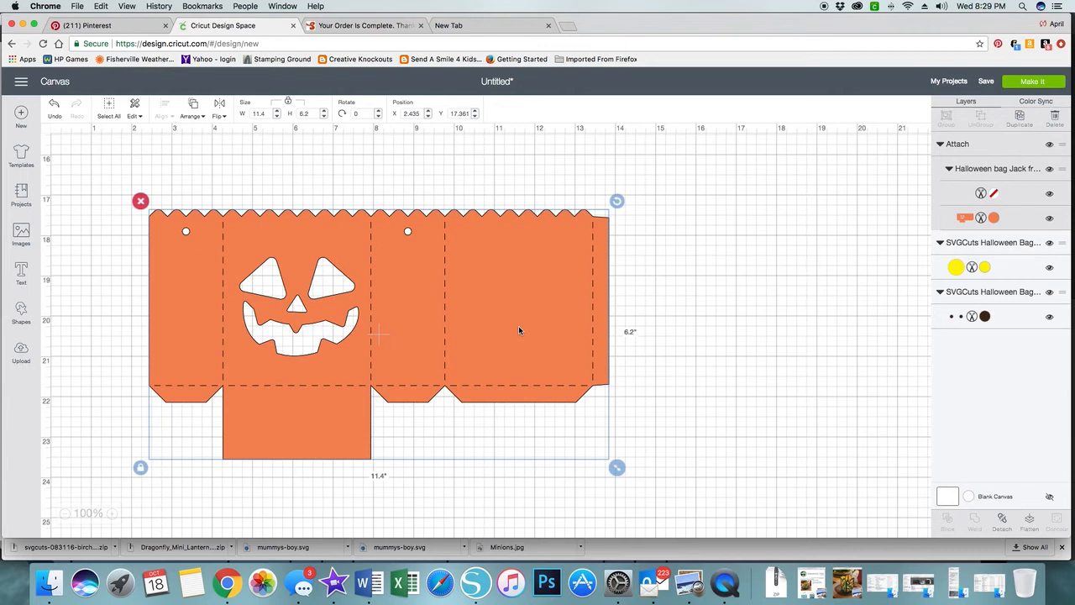
{"action": "mouse_move", "coordinate": [1008, 77]}
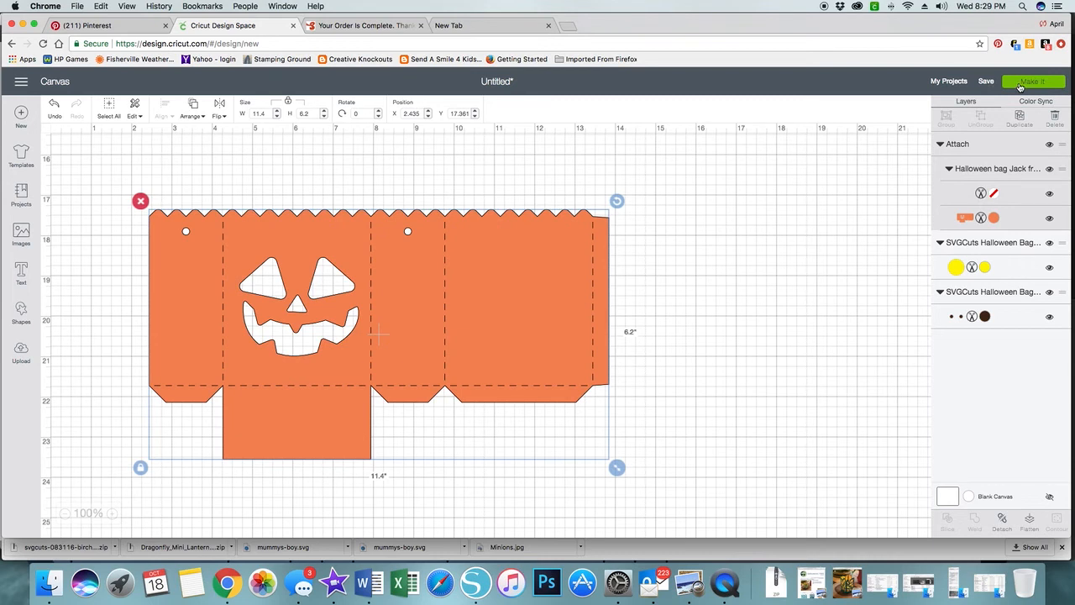
{"action": "mouse_move", "coordinate": [287, 112]}
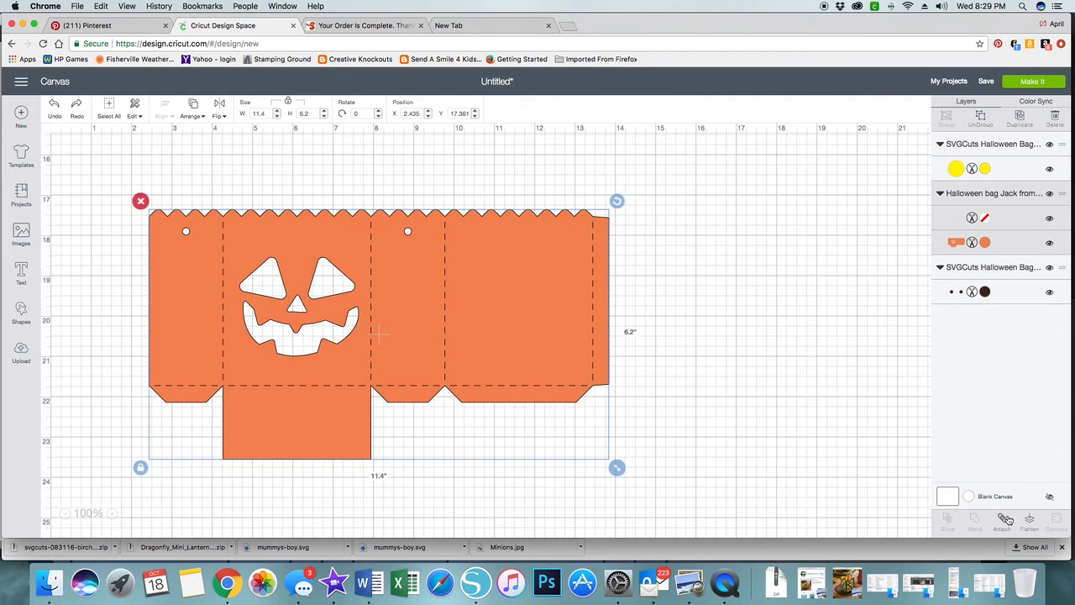
- Attach the score lines to the orange bag and re-prepare, now showing three mats
{"action": "left_click", "coordinate": [1002, 521]}
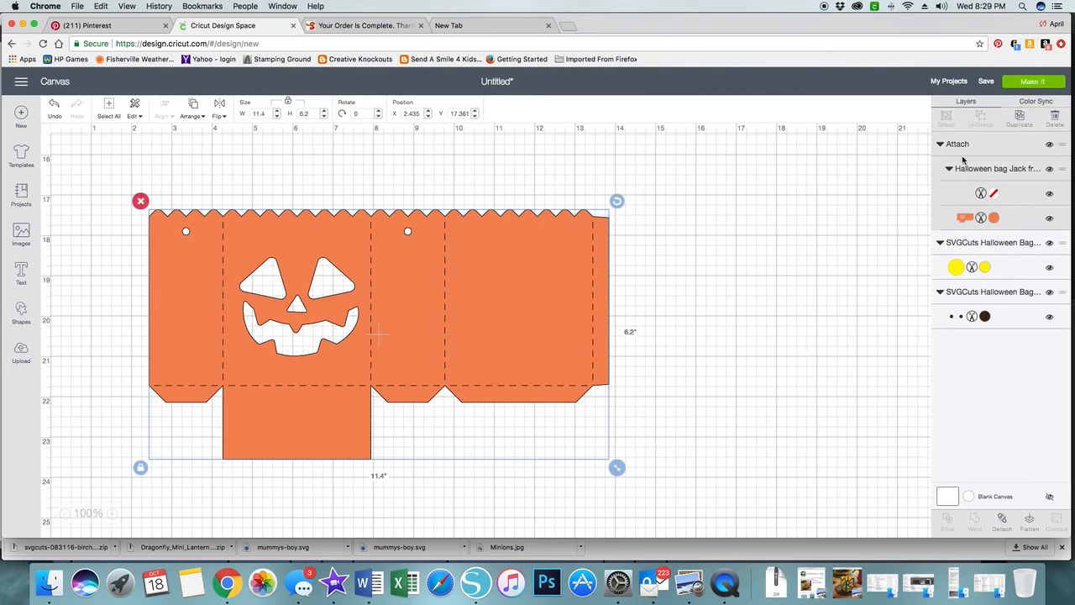
{"action": "mouse_move", "coordinate": [911, 203]}
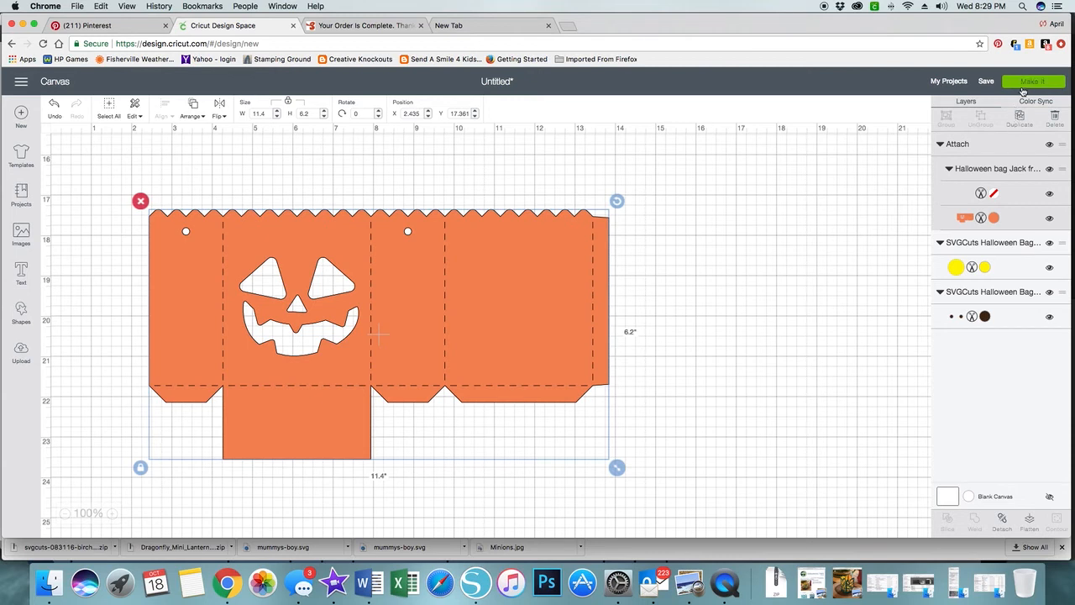
{"action": "left_click", "coordinate": [1033, 80]}
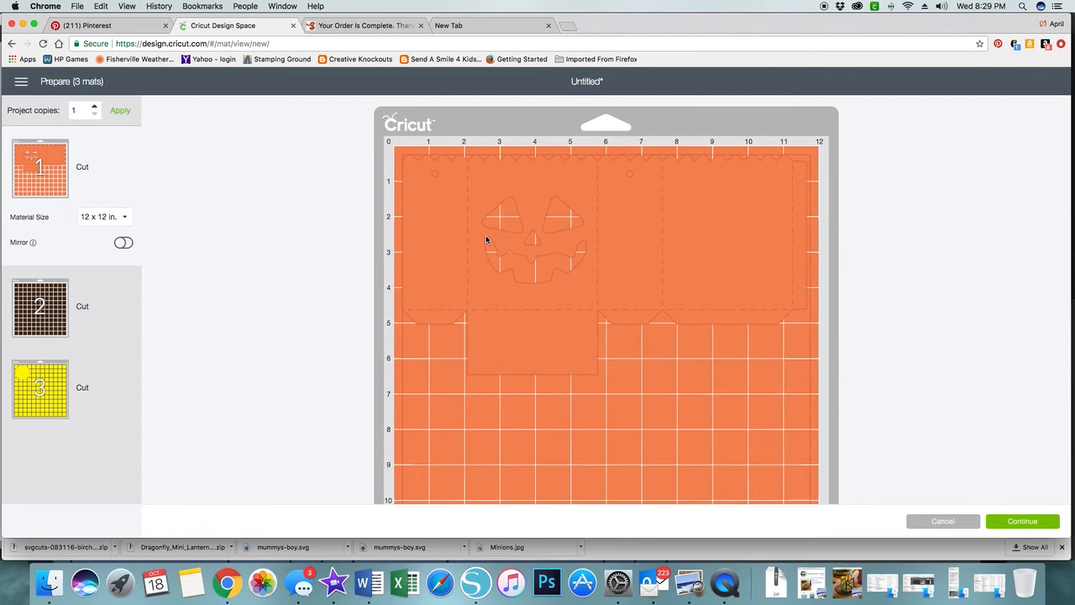
{"action": "mouse_move", "coordinate": [166, 317]}
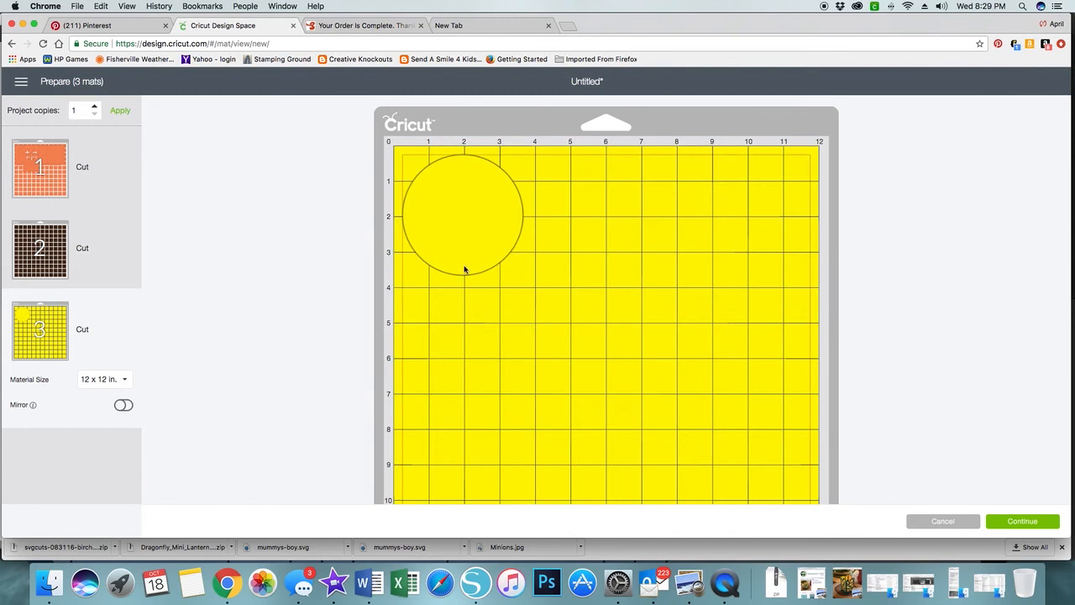
- Set project copies to 2 and apply, giving two orange bag mats
{"action": "left_click", "coordinate": [95, 107]}
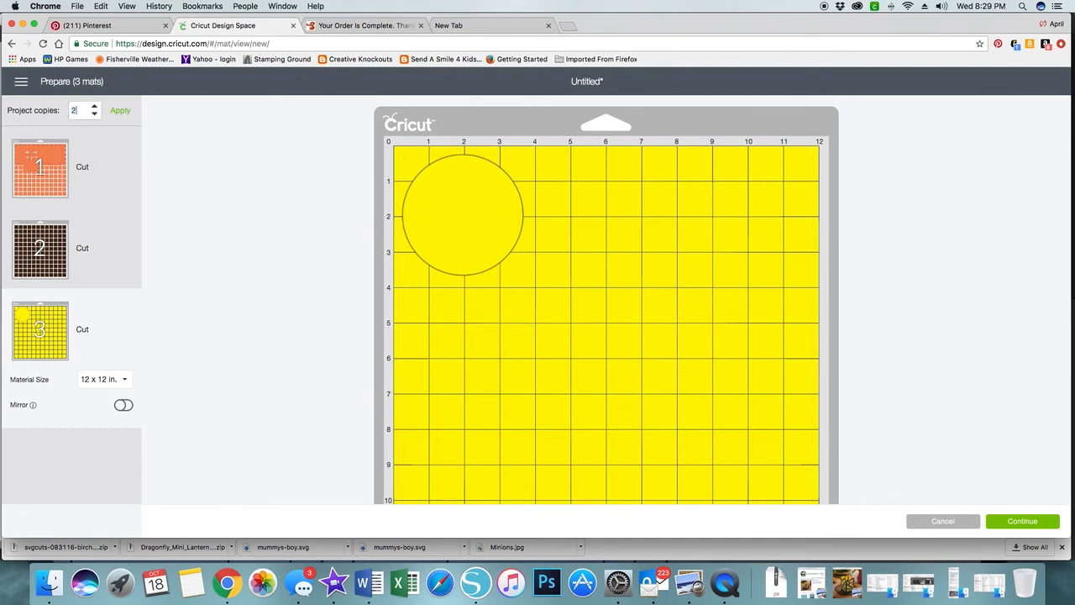
{"action": "left_click", "coordinate": [120, 110]}
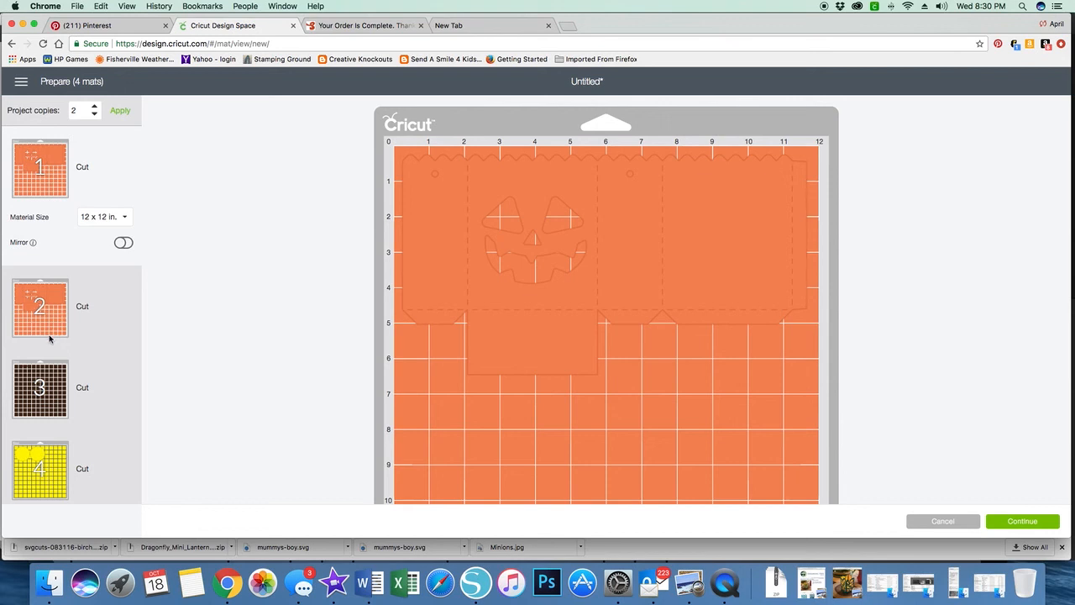
{"action": "mouse_move", "coordinate": [32, 425]}
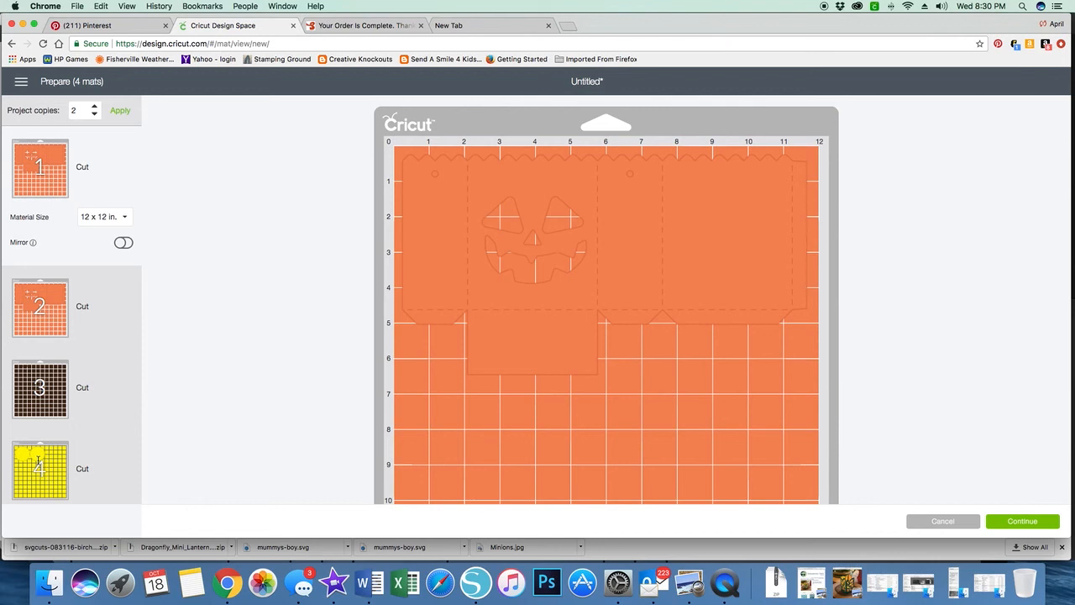
{"action": "mouse_move", "coordinate": [120, 448]}
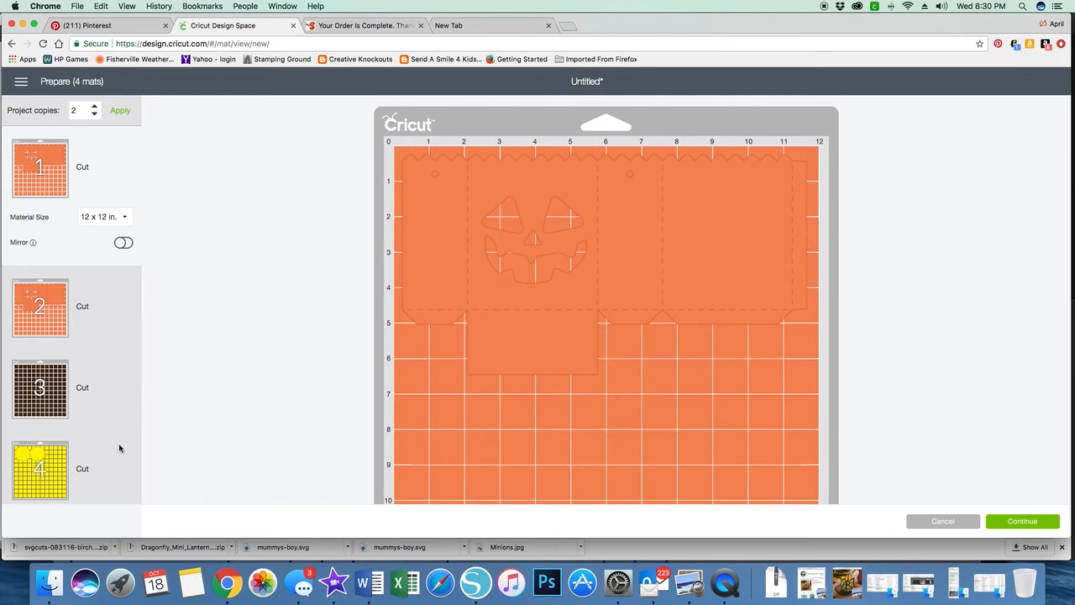
{"action": "mouse_move", "coordinate": [202, 424]}
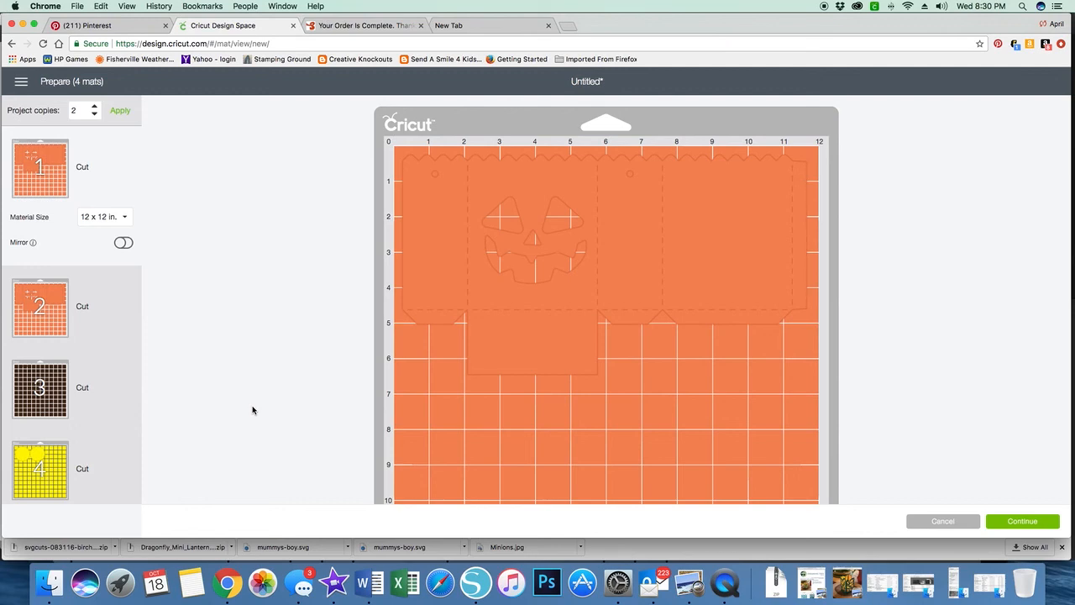
{"action": "mouse_move", "coordinate": [830, 11]}
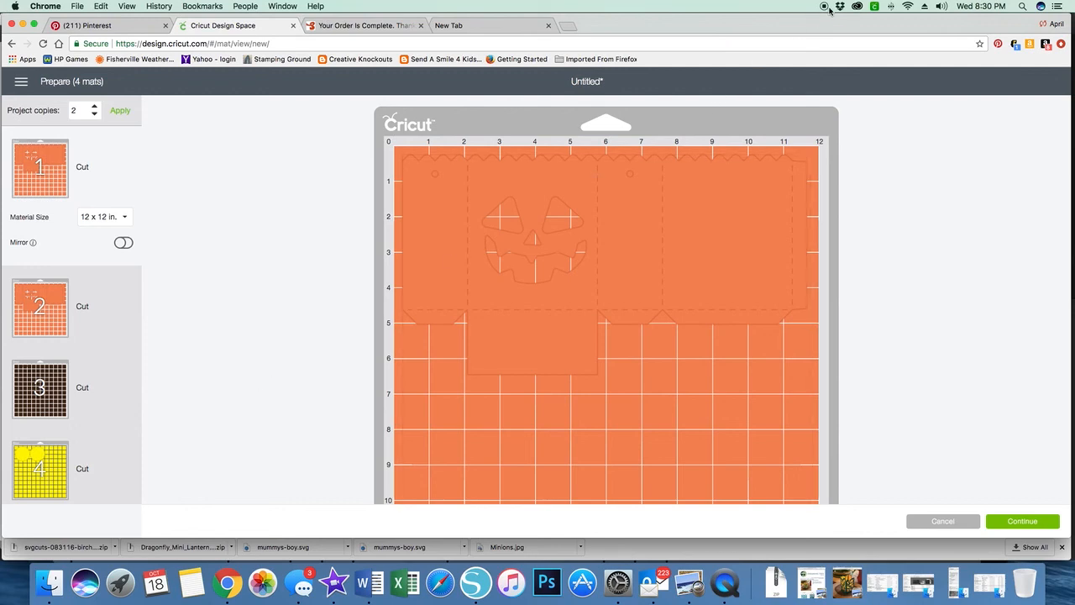